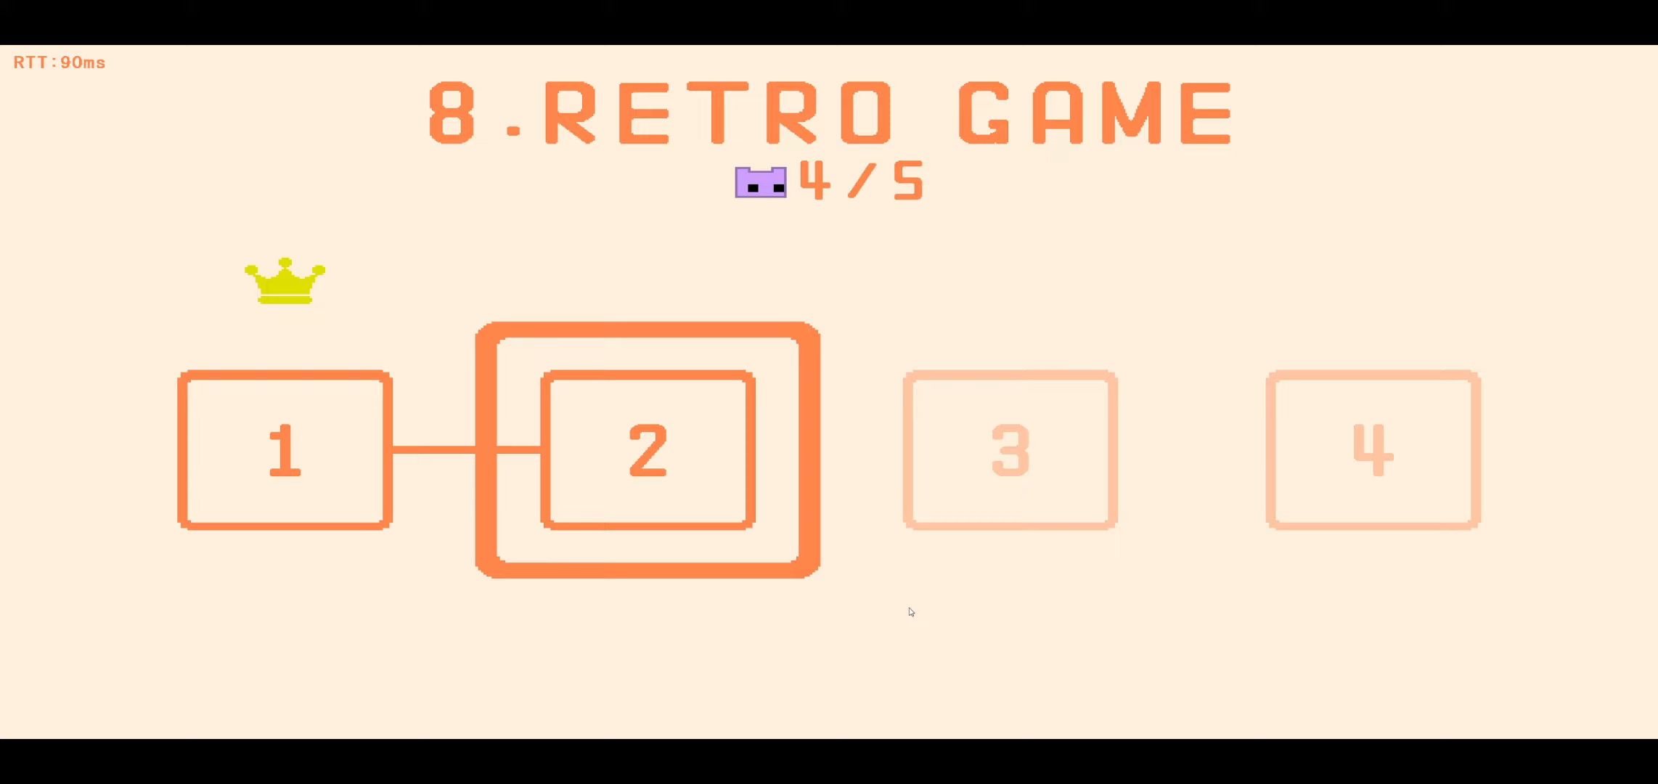
- Clear Retro Game level 2 with a crown, then select the newly unlocked level 3
left_click(647, 449)
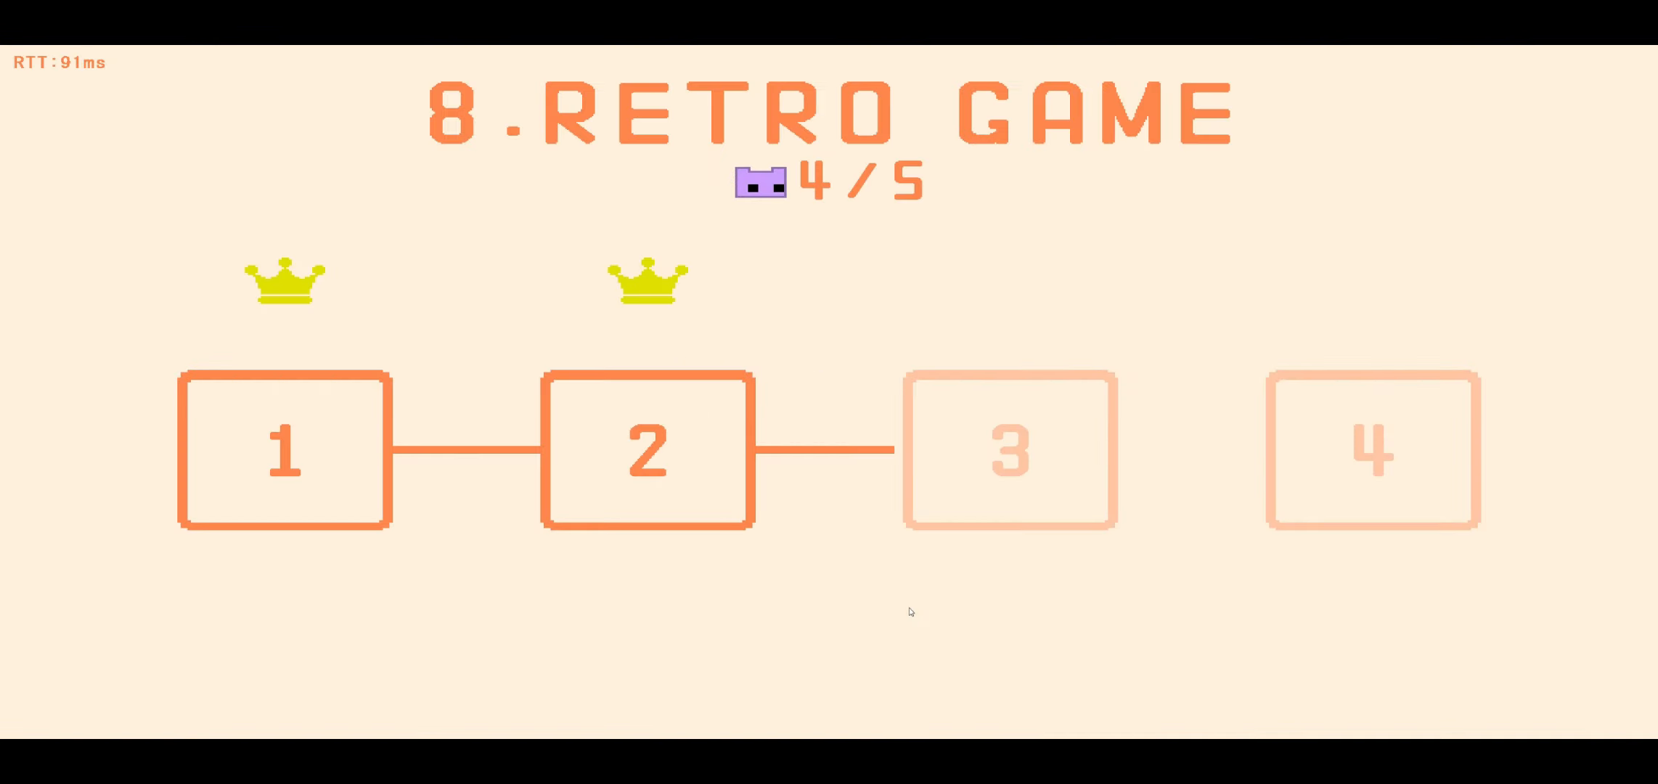
left_click(1009, 449)
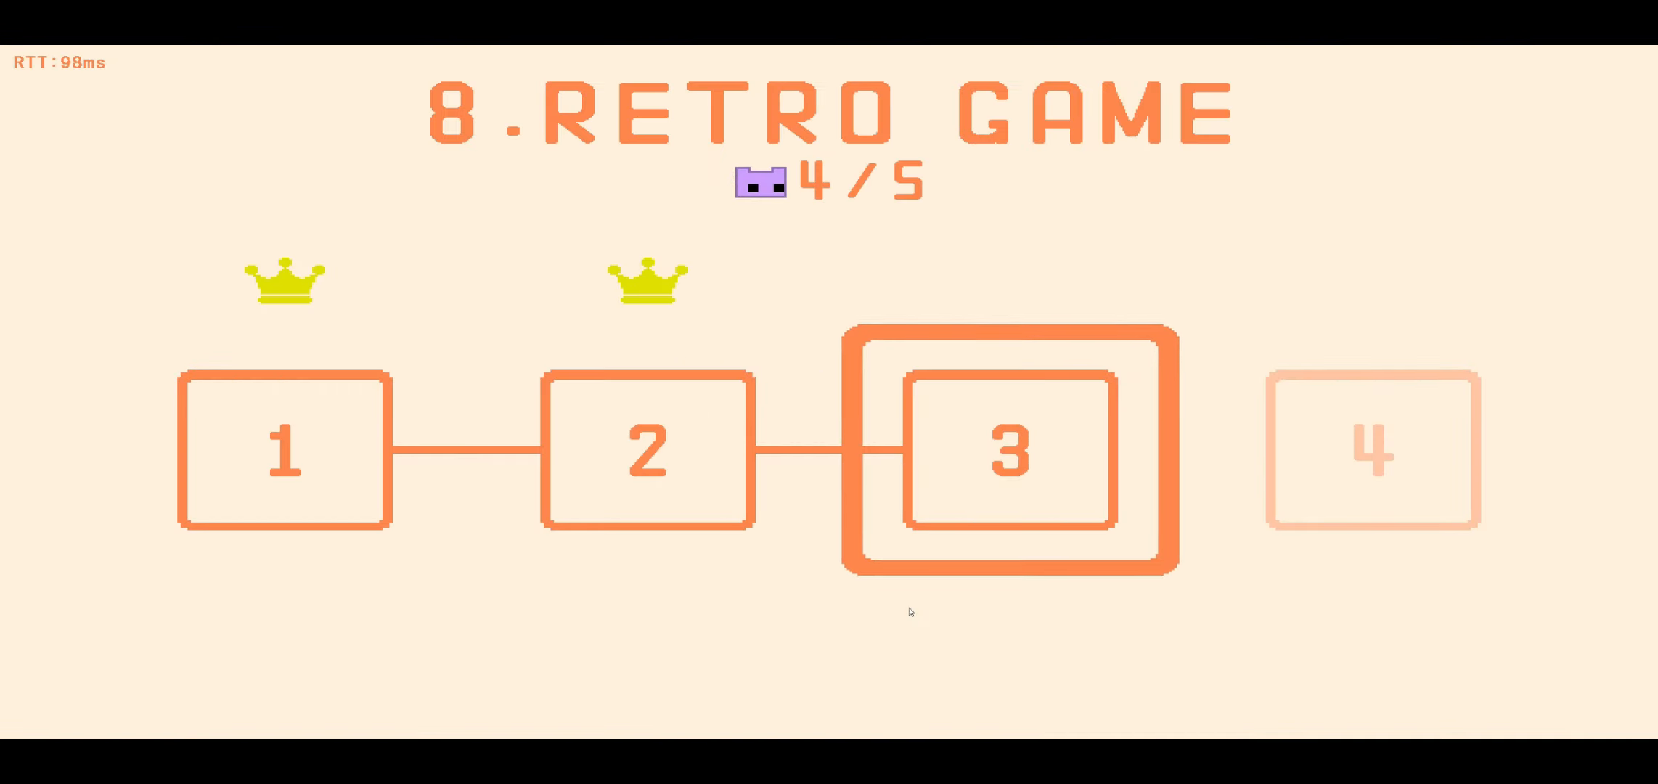